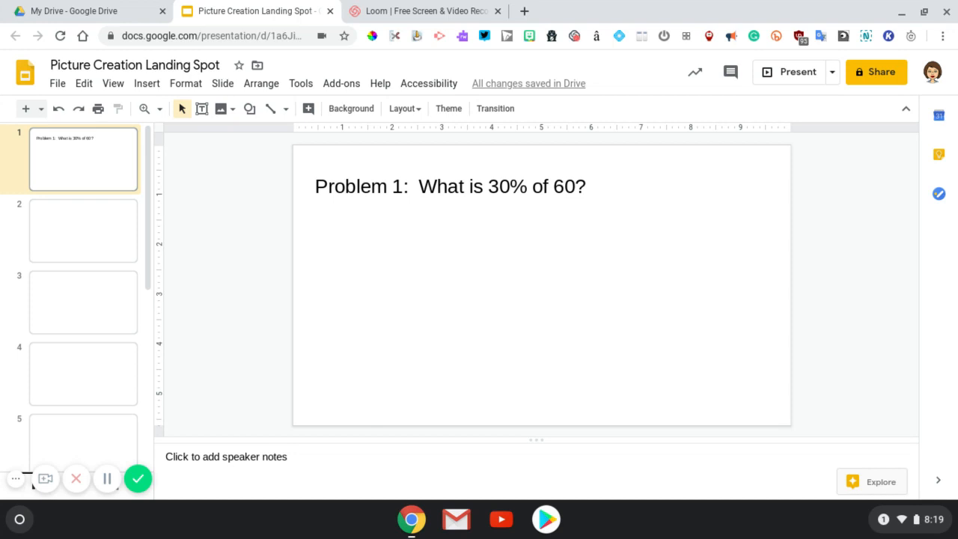
pyautogui.moveTo(146, 84)
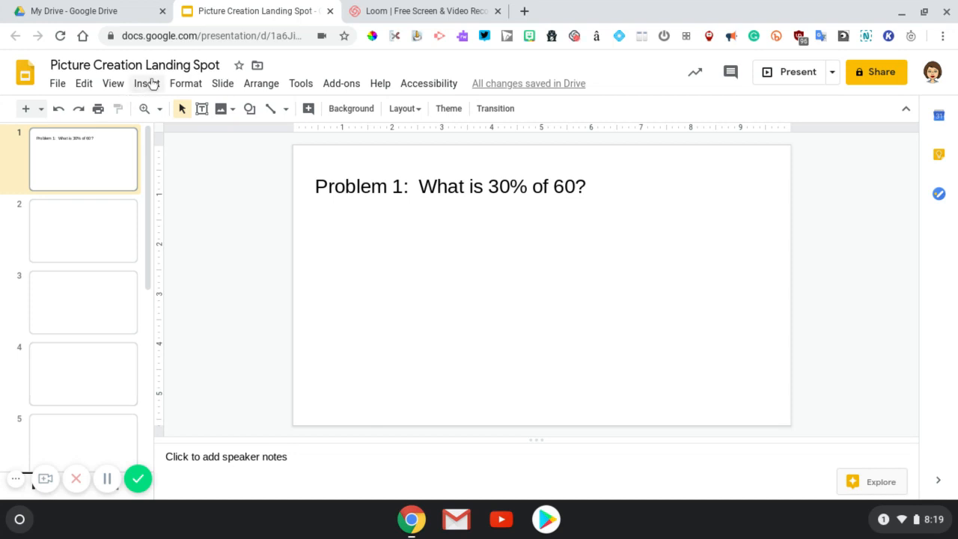
# Show the Insert > Image options for adding a picture to the slide
pyautogui.click(147, 84)
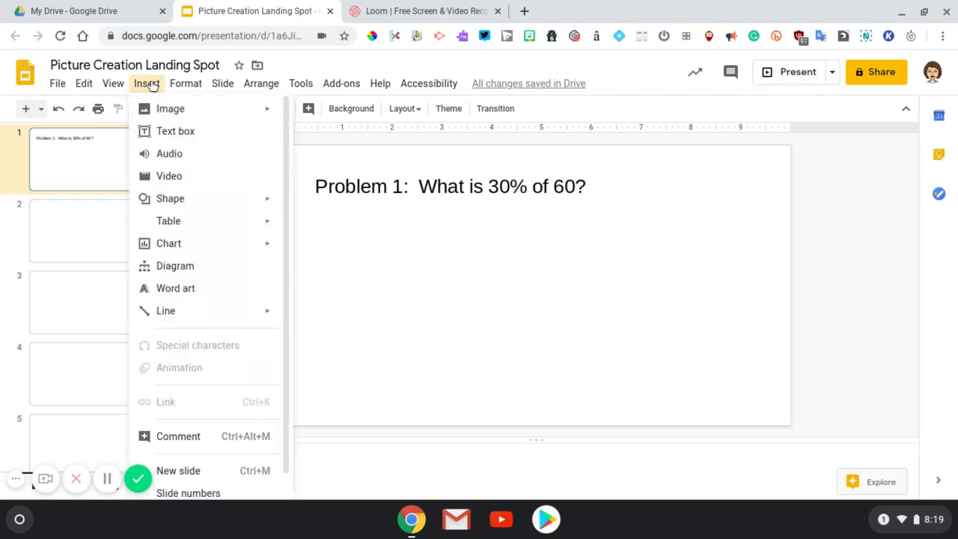
pyautogui.click(171, 108)
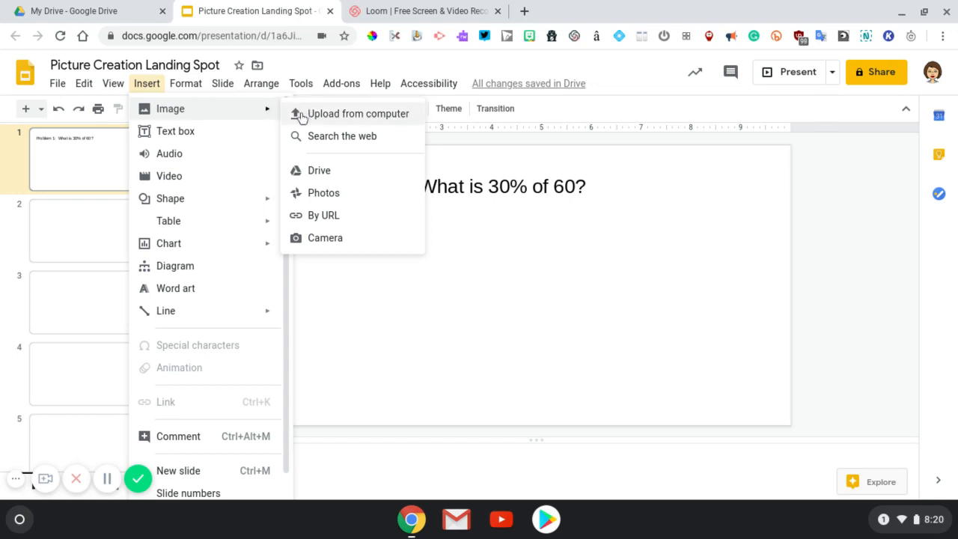
pyautogui.moveTo(305, 192)
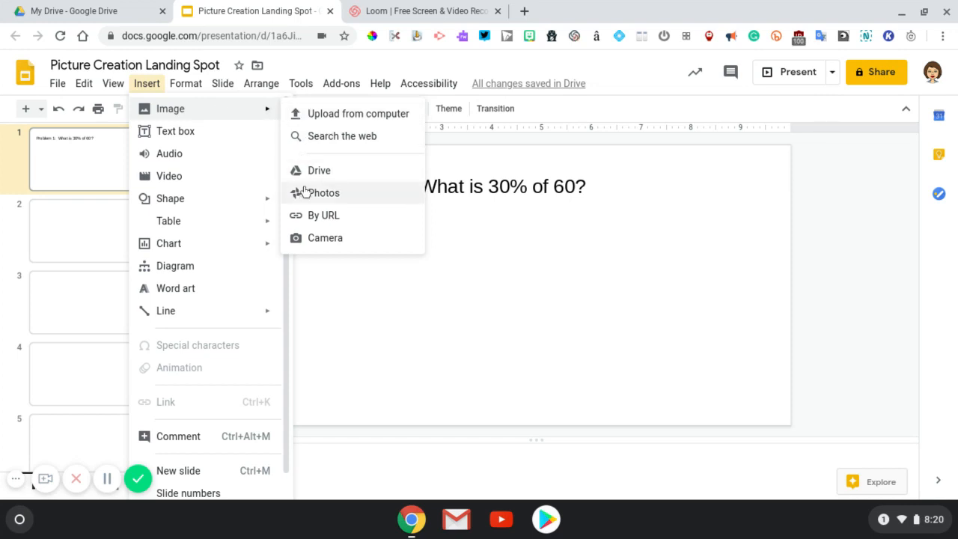
pyautogui.moveTo(326, 239)
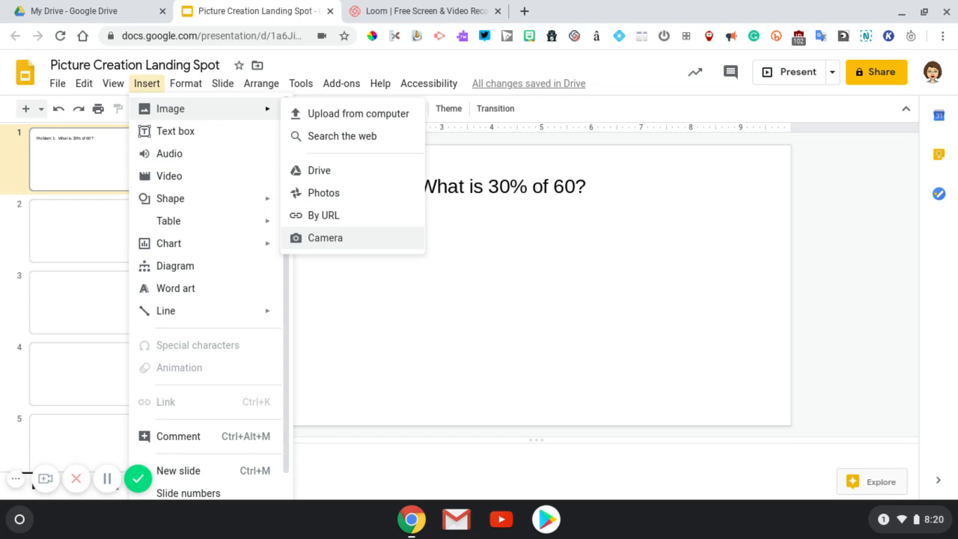
# Take a webcam photo of the handwritten work and select the newer thumbnail
pyautogui.click(324, 237)
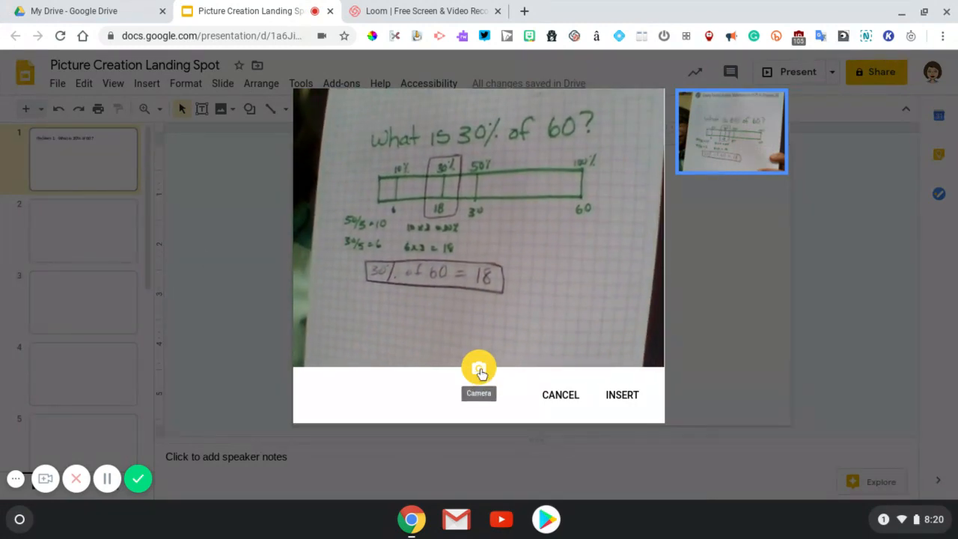
pyautogui.click(479, 371)
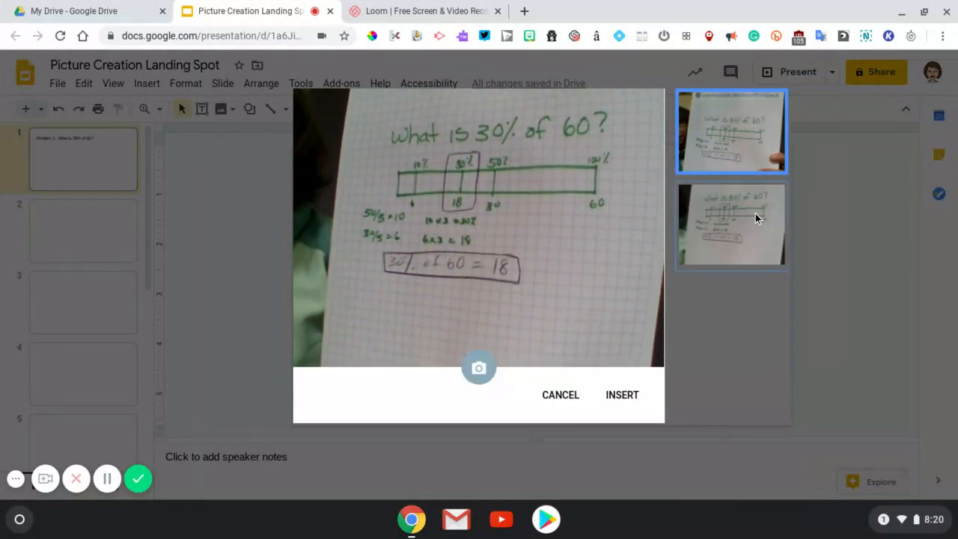
pyautogui.click(730, 224)
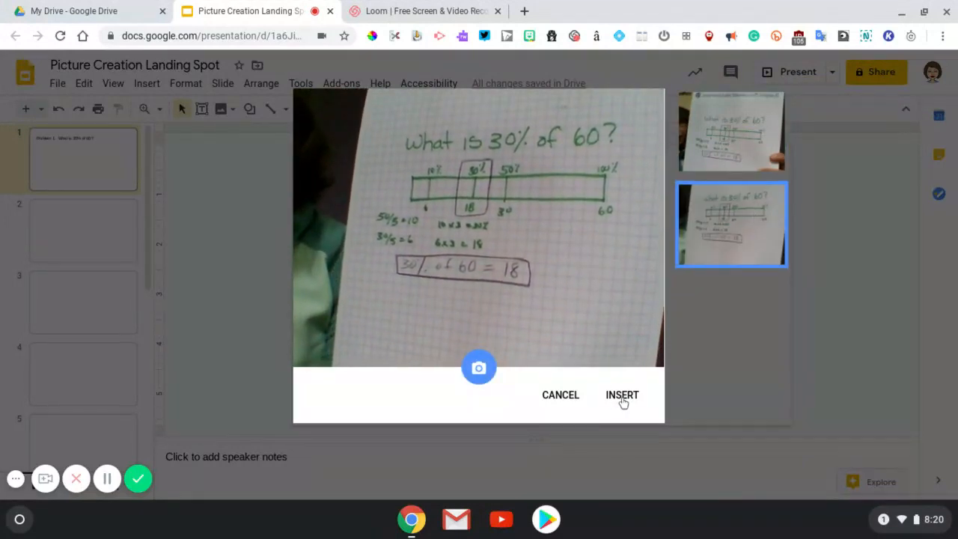
# Insert the chosen photo onto the Problem 1 slide and deselect it
pyautogui.click(623, 396)
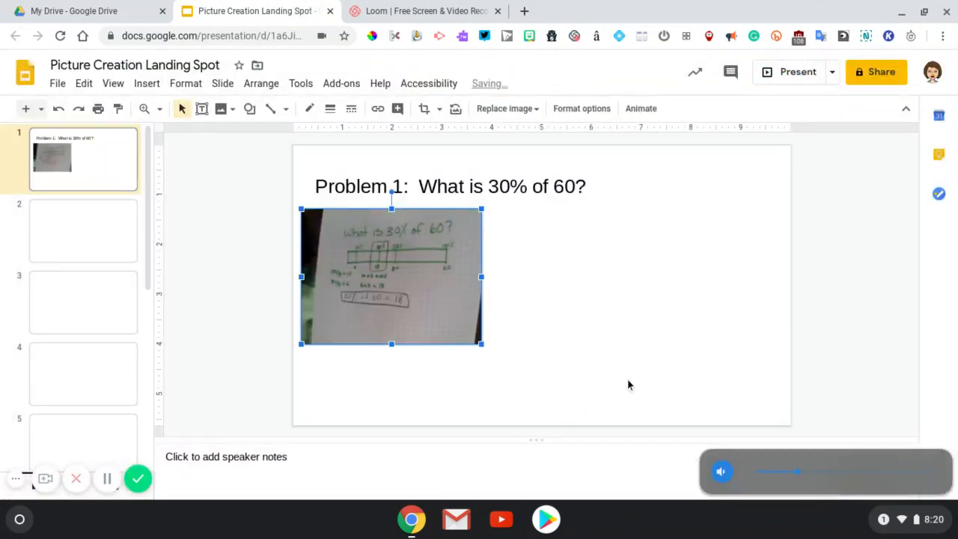
pyautogui.click(629, 383)
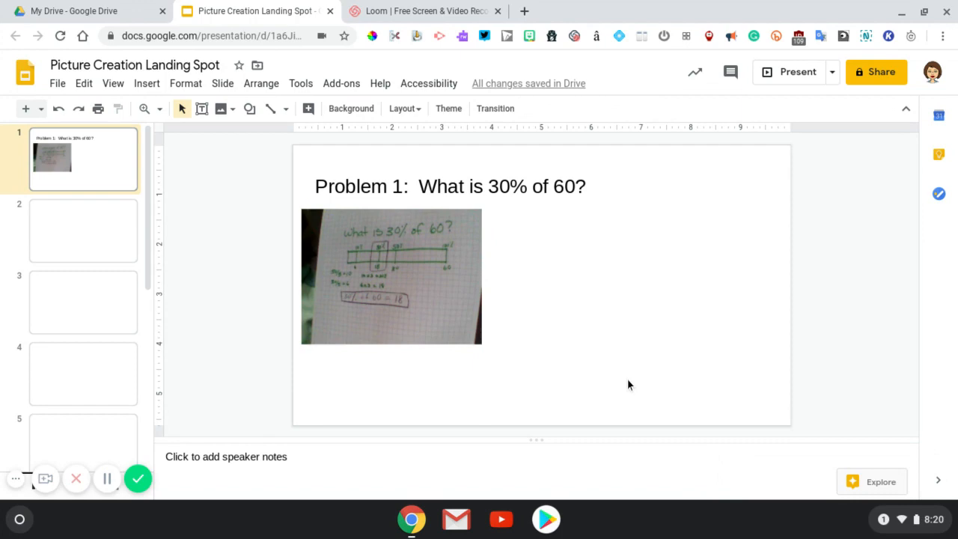